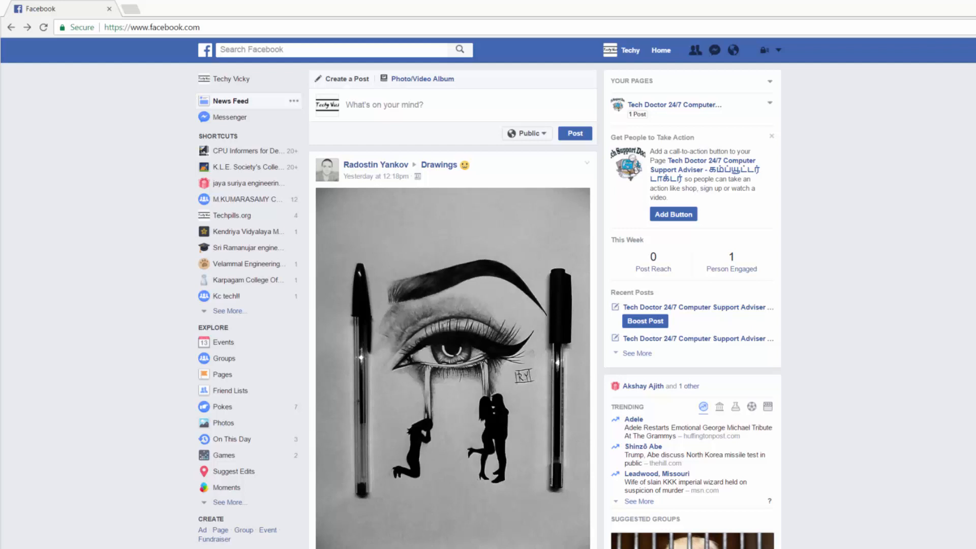
mouse_move(660, 13)
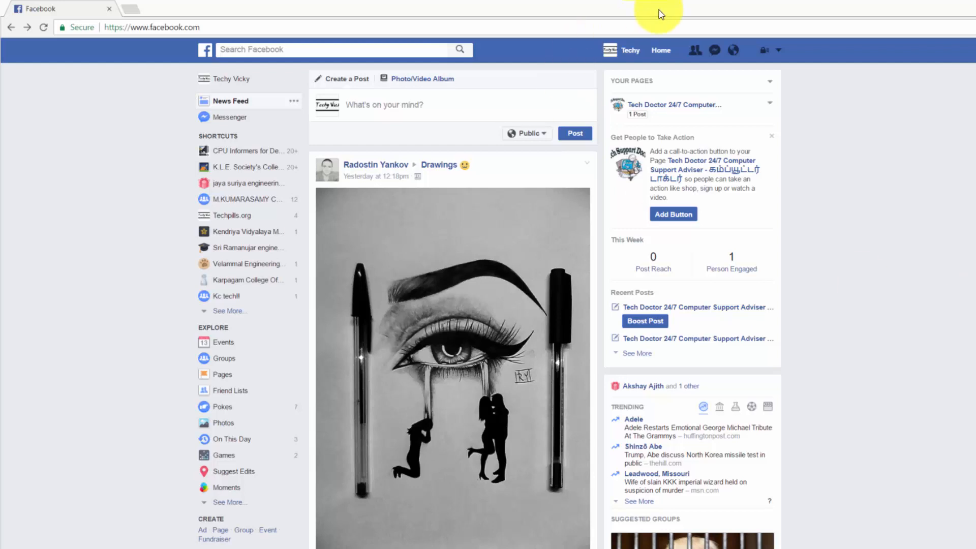
mouse_move(799, 53)
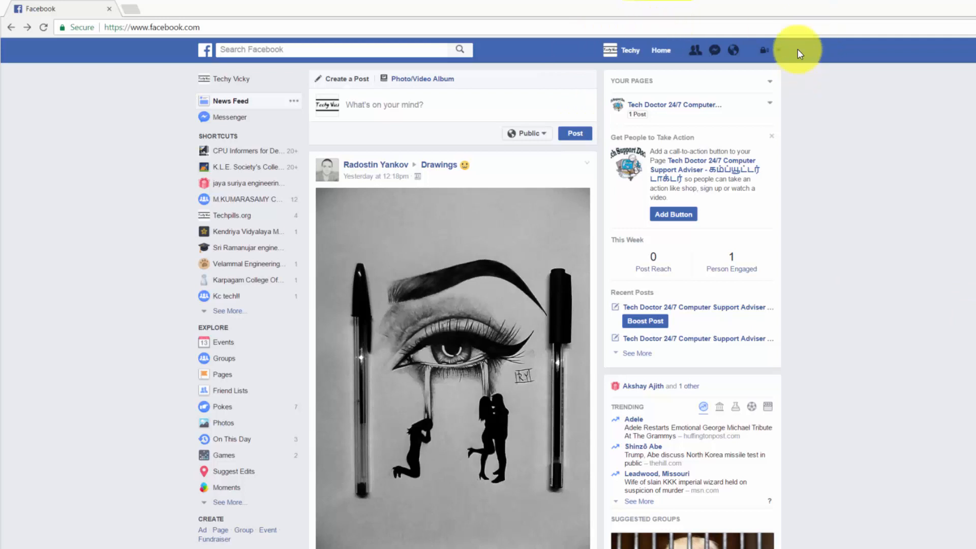
Step: Open the account menu from the Facebook top bar on the News Feed
click(764, 50)
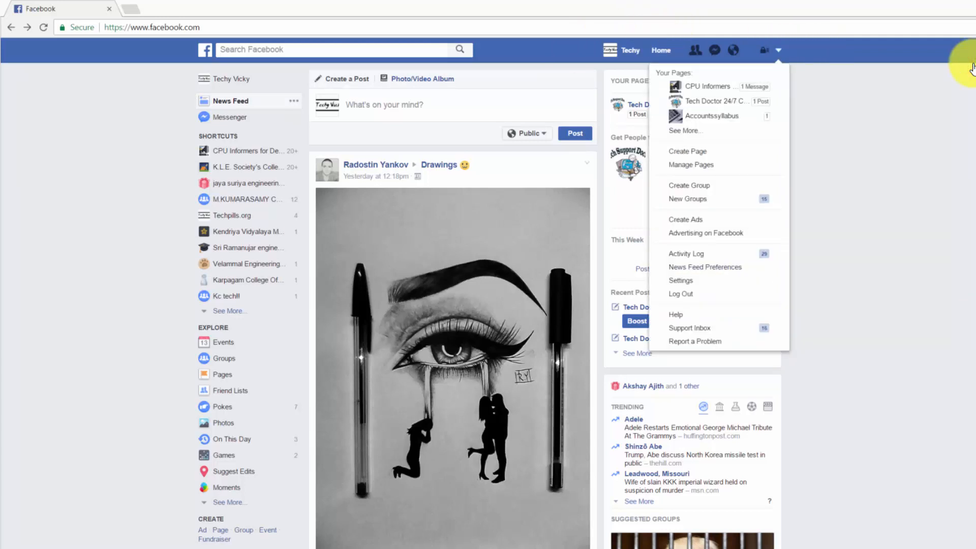
mouse_move(679, 281)
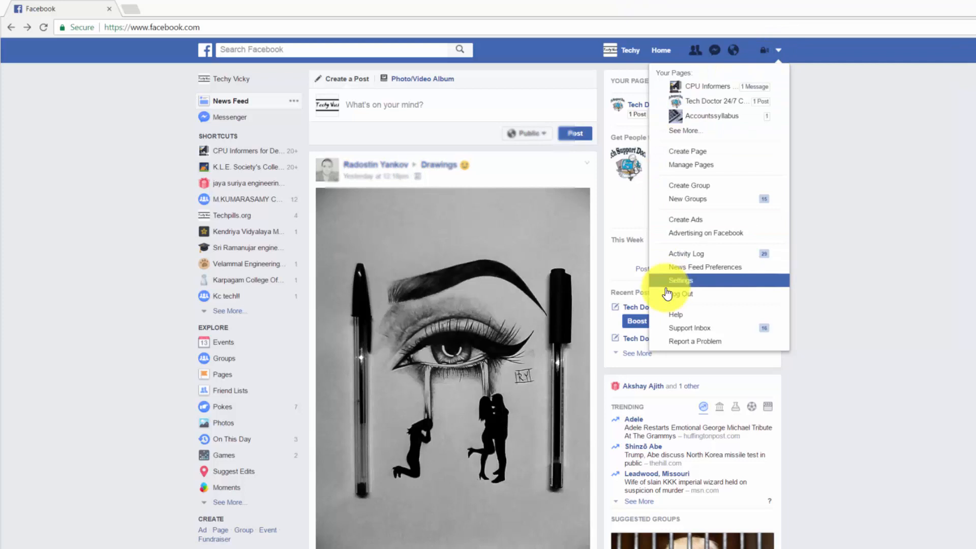
Step: Go to General Account Settings and start loading the Payments section from the sidebar
click(680, 281)
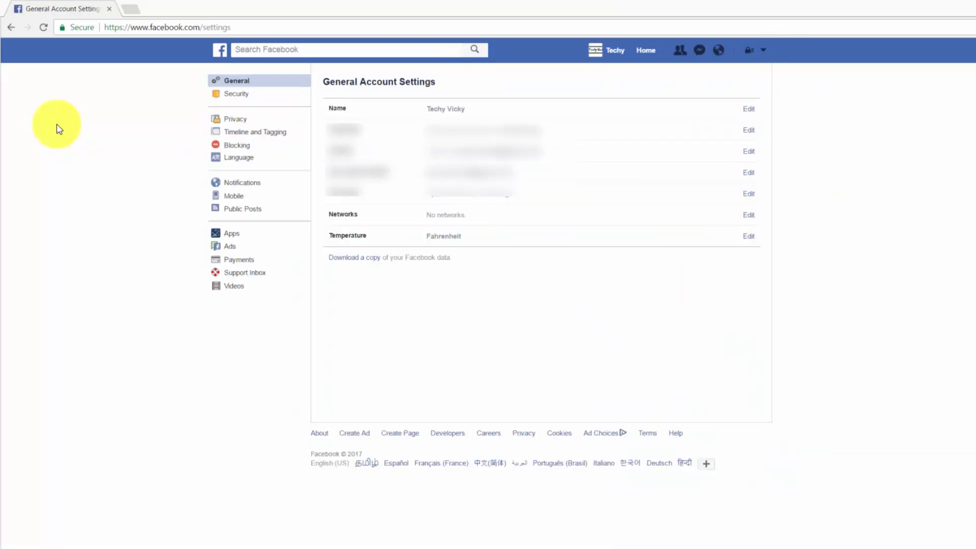
mouse_move(214, 212)
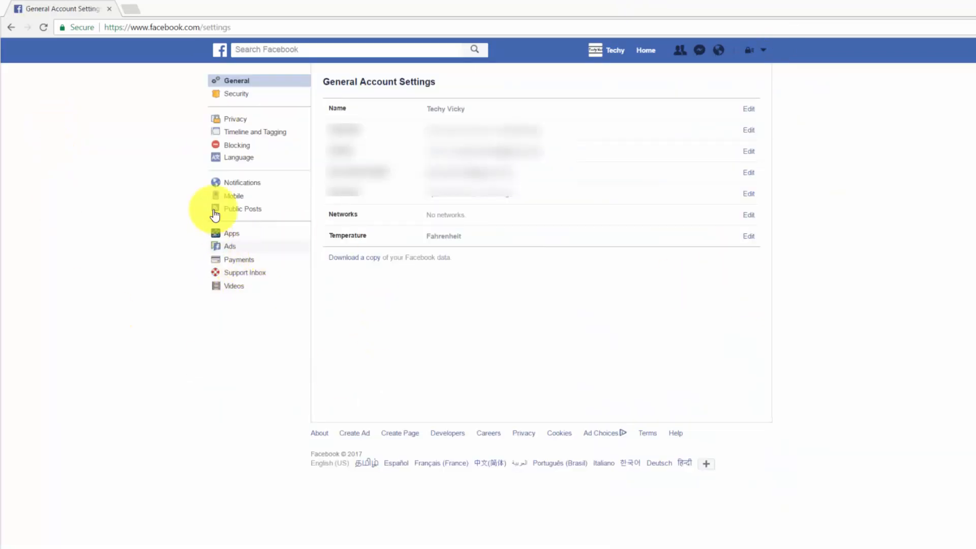
mouse_move(234, 286)
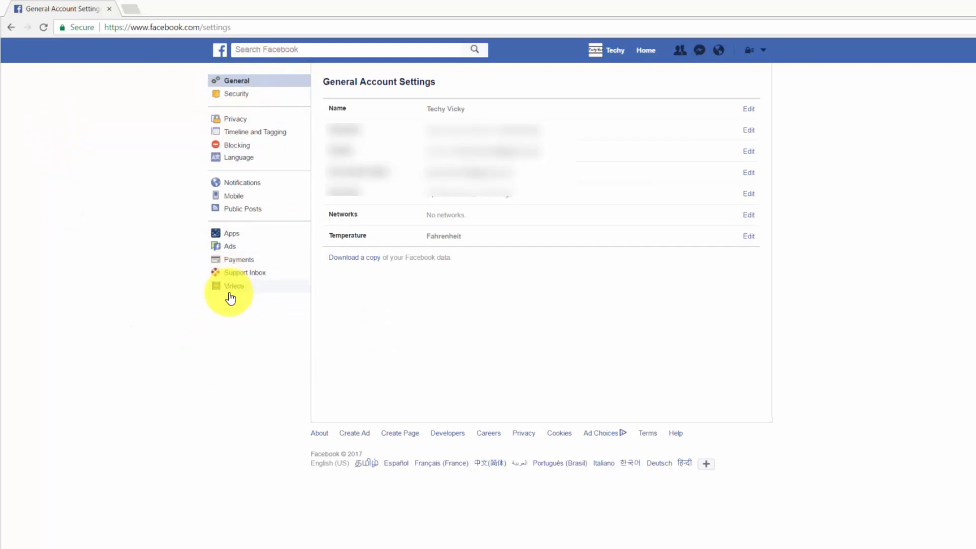
click(234, 286)
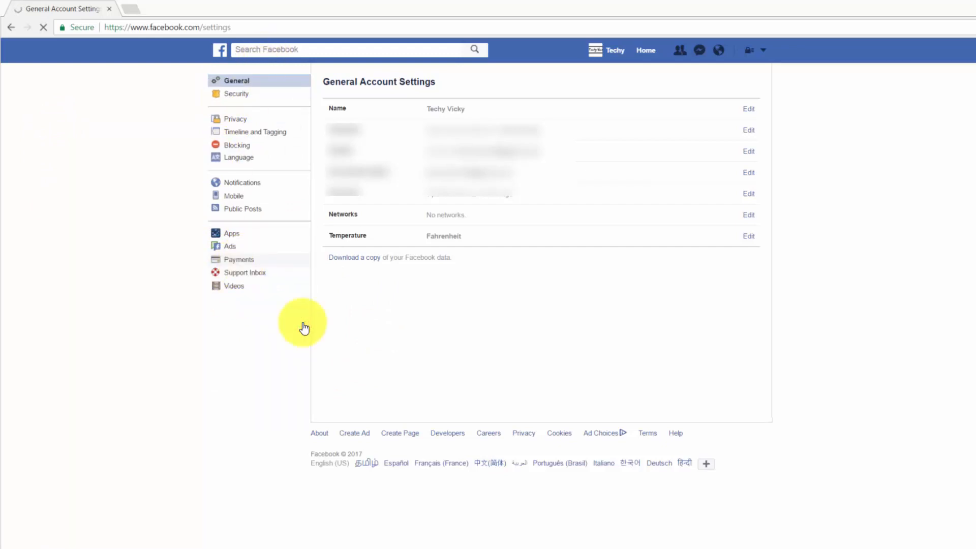
click(238, 259)
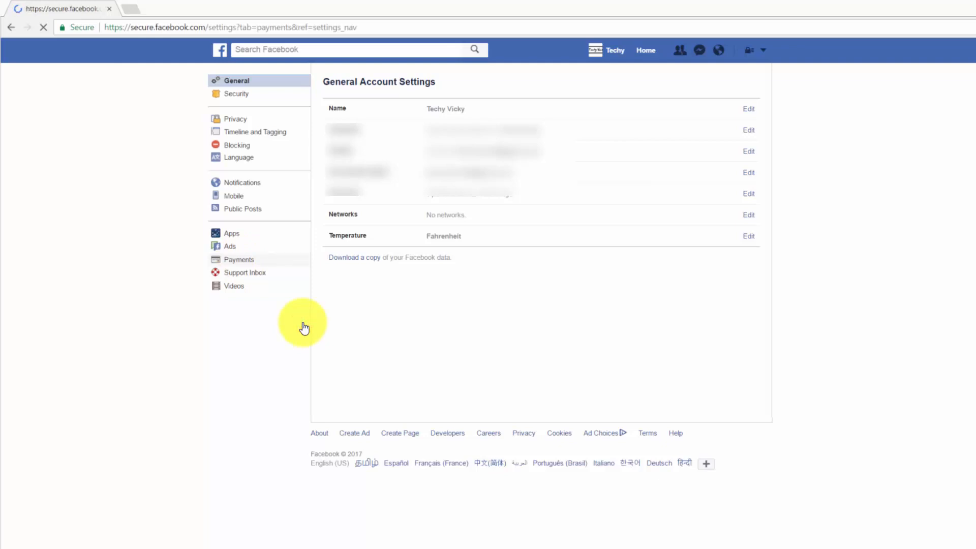
click(238, 260)
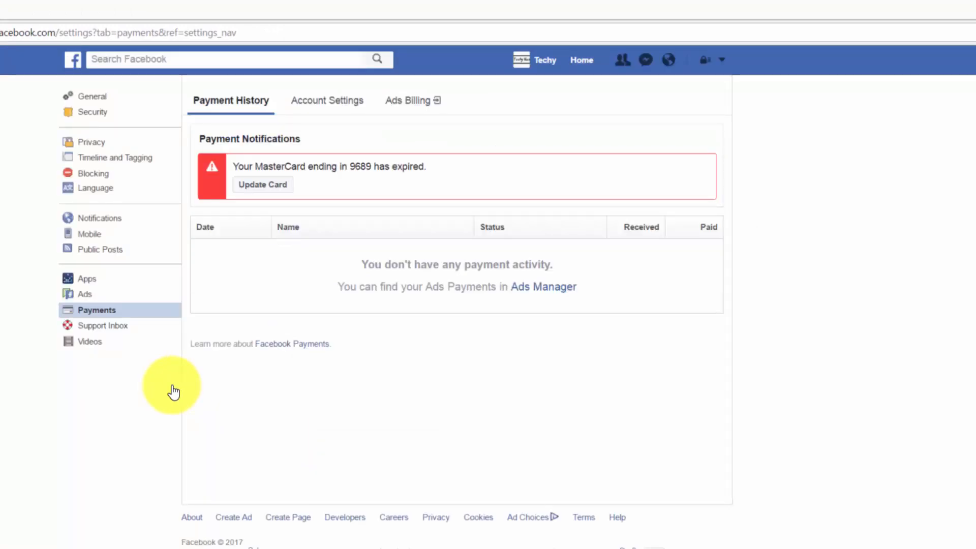
mouse_move(137, 360)
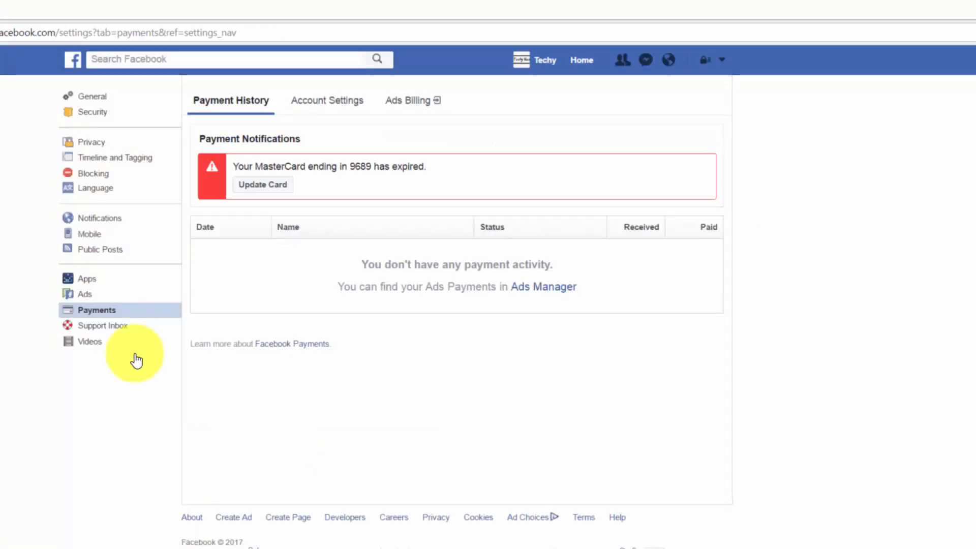
click(325, 101)
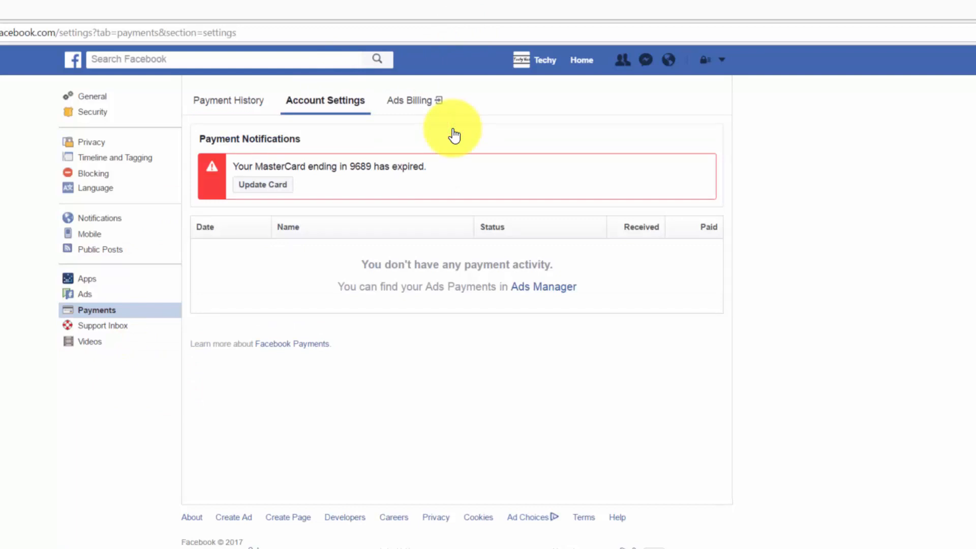
click(325, 101)
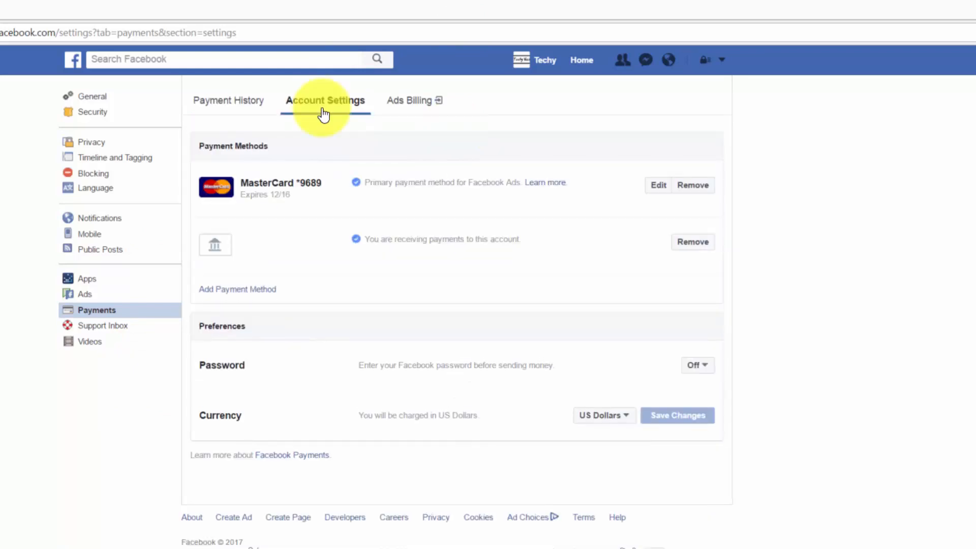
mouse_move(351, 121)
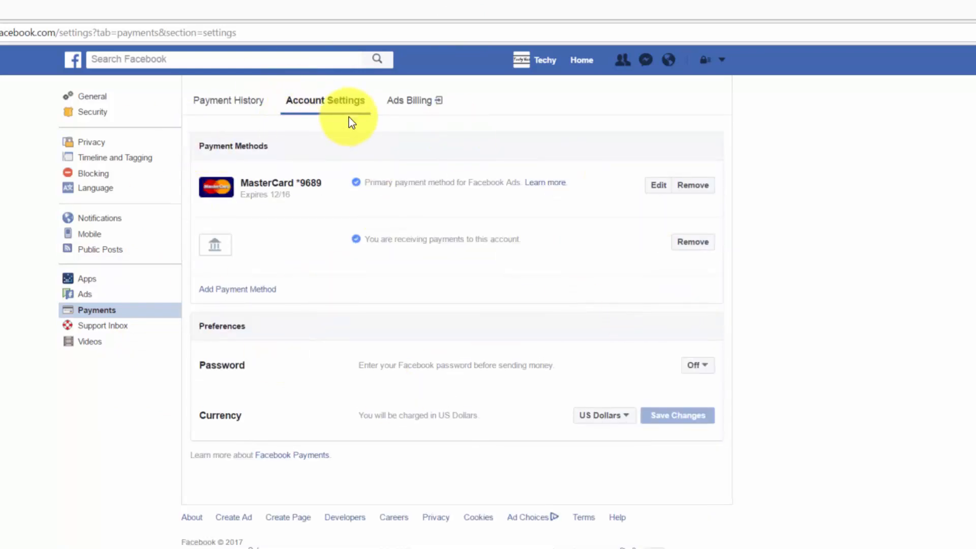
mouse_move(366, 207)
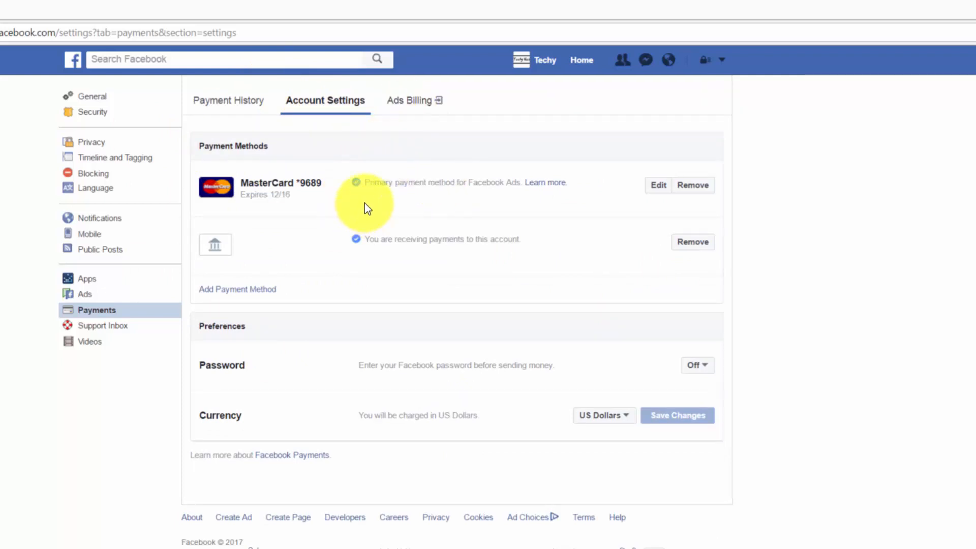
mouse_move(473, 265)
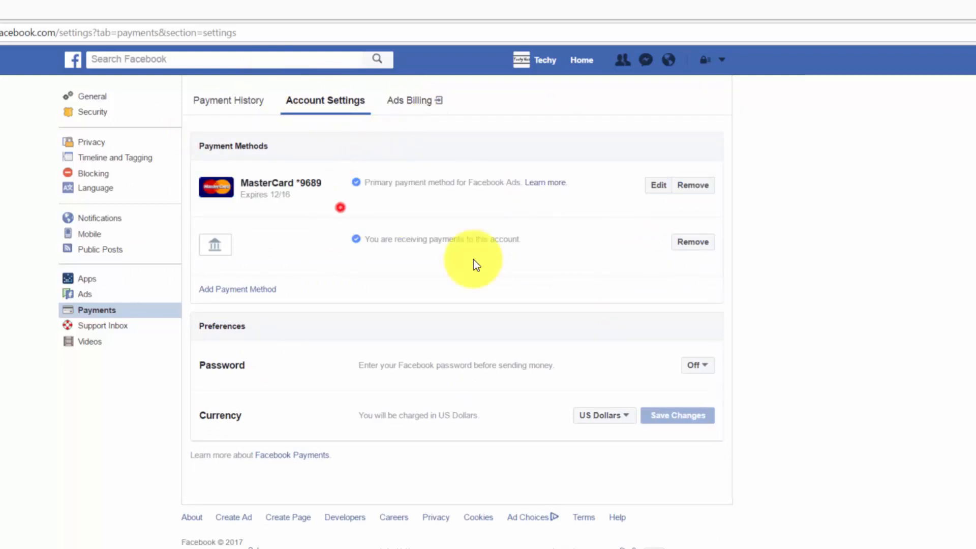
mouse_move(299, 206)
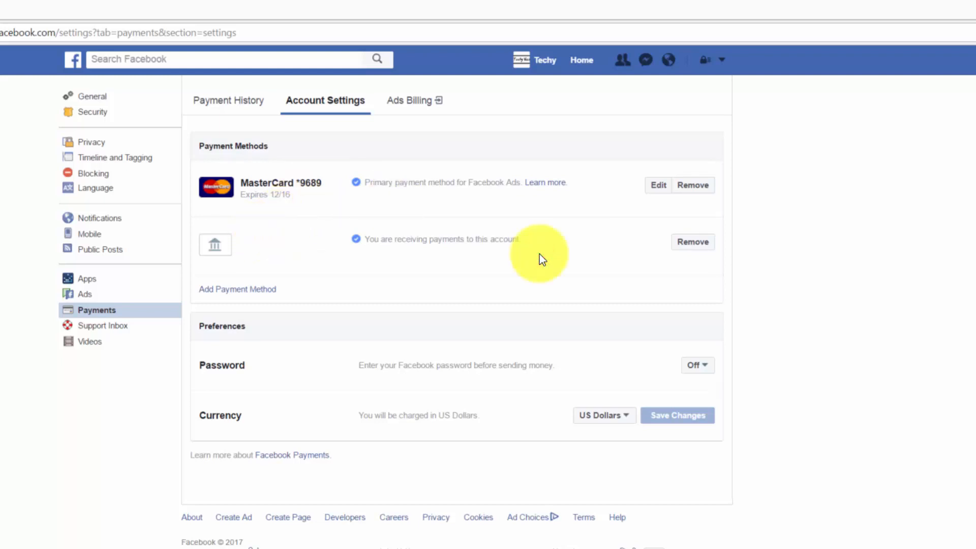
mouse_move(692, 185)
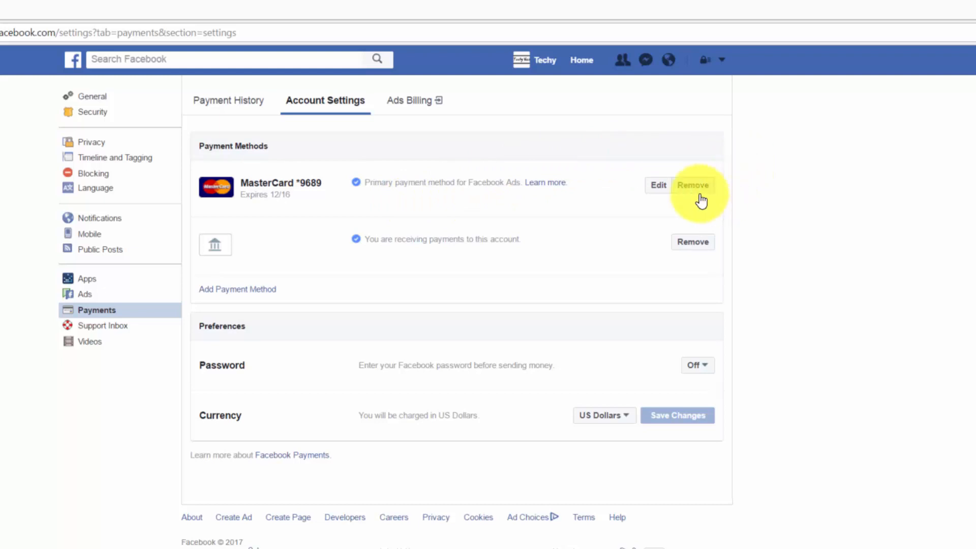
mouse_move(688, 197)
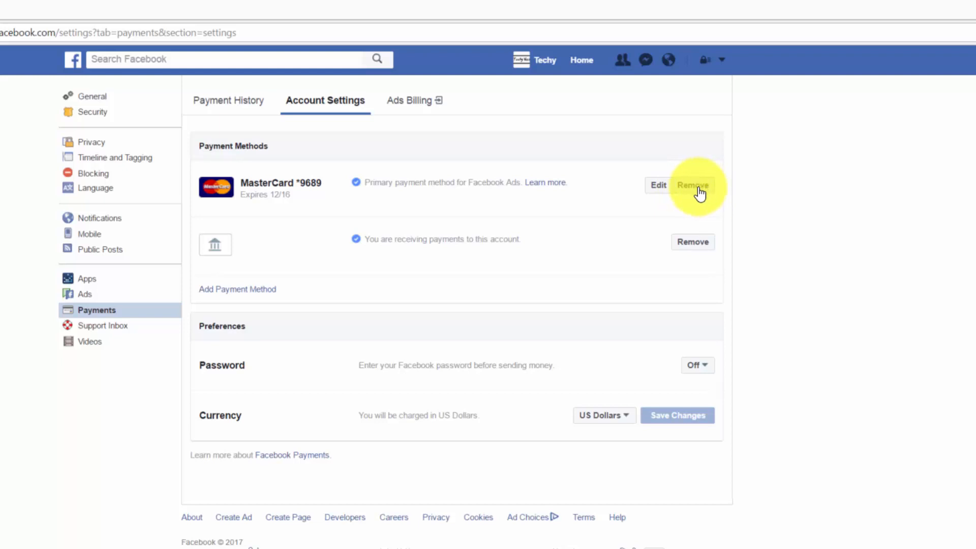
mouse_move(683, 190)
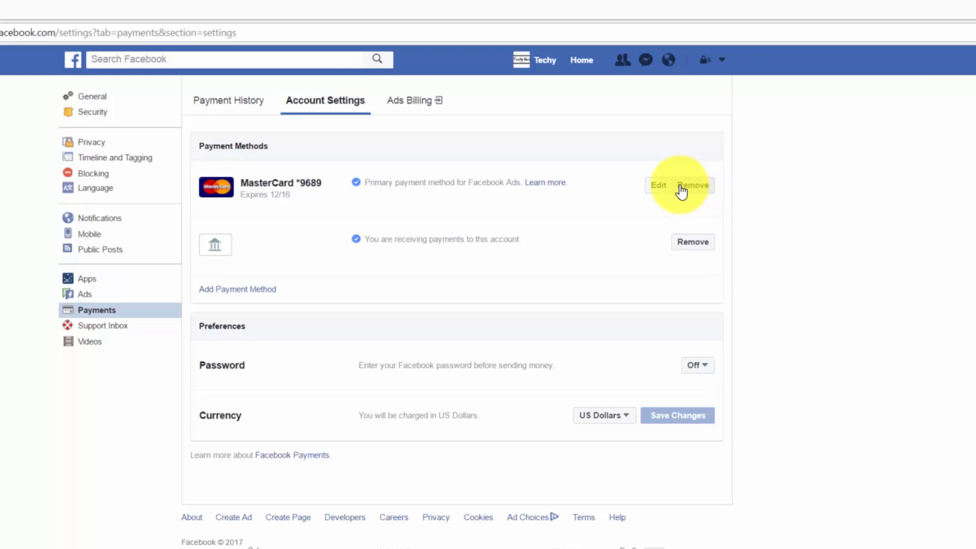
mouse_move(387, 239)
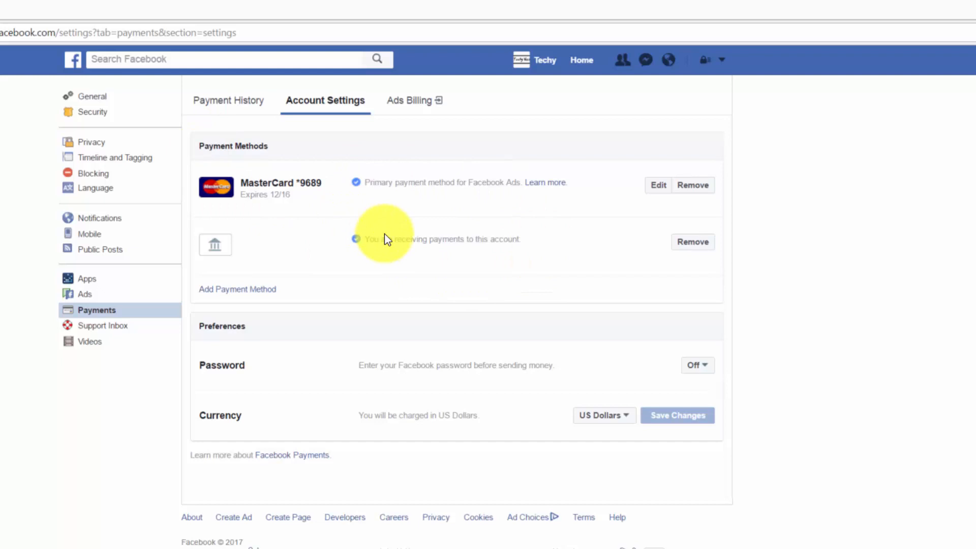
mouse_move(352, 267)
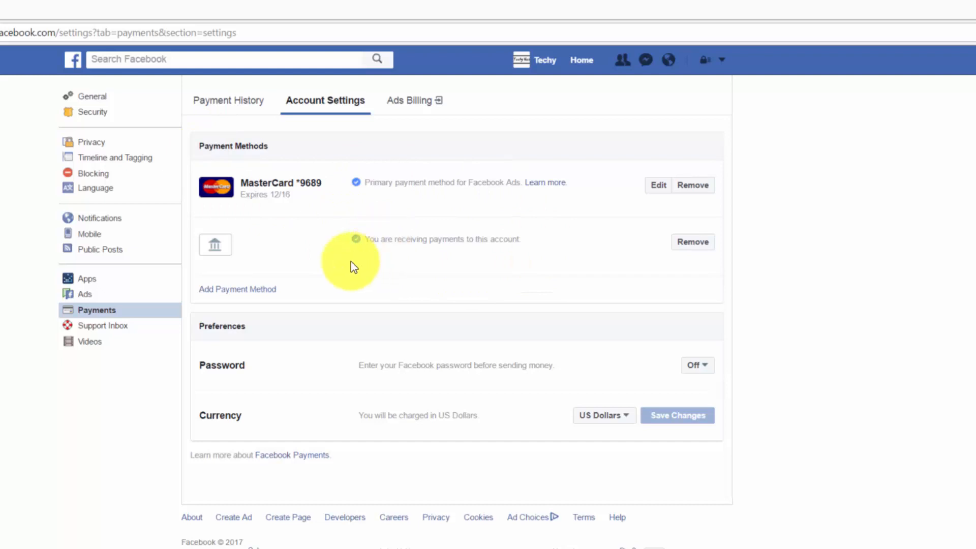
mouse_move(473, 211)
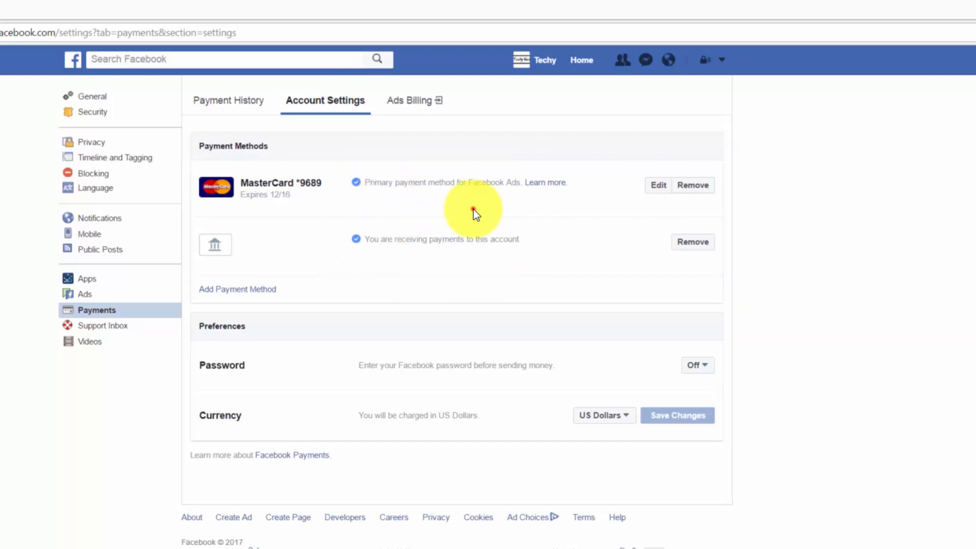
mouse_move(642, 268)
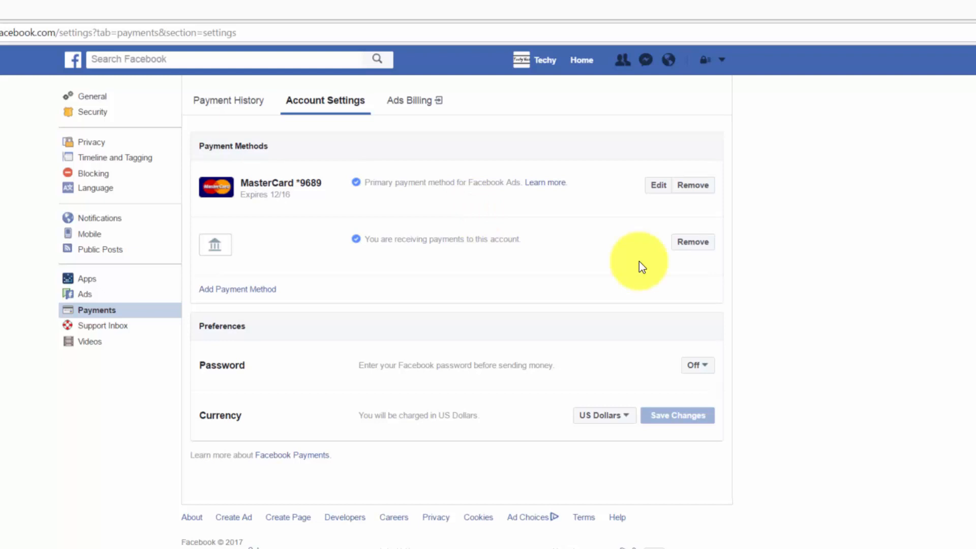
mouse_move(728, 218)
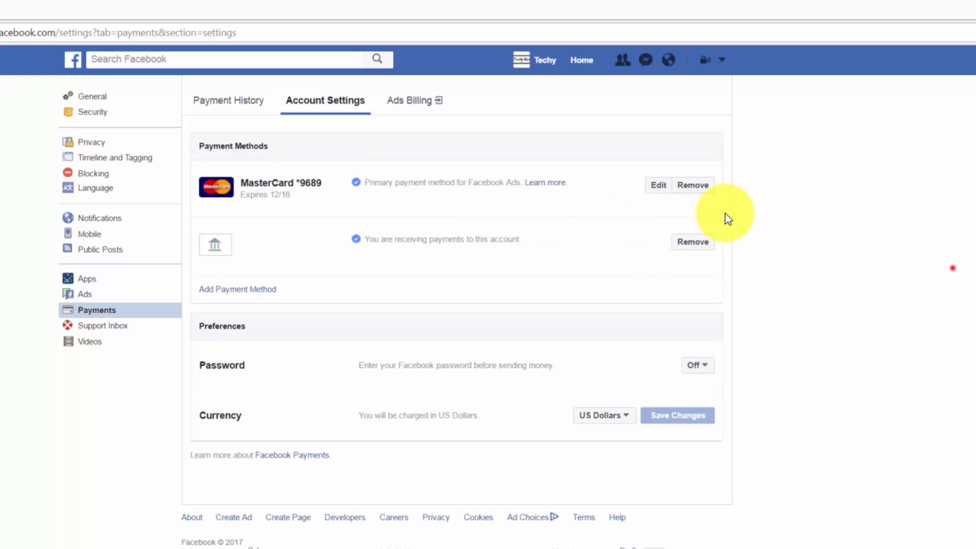
Step: Attempt to remove MasterCard *9689, see it is the primary method, and head to Ads Manager
click(692, 185)
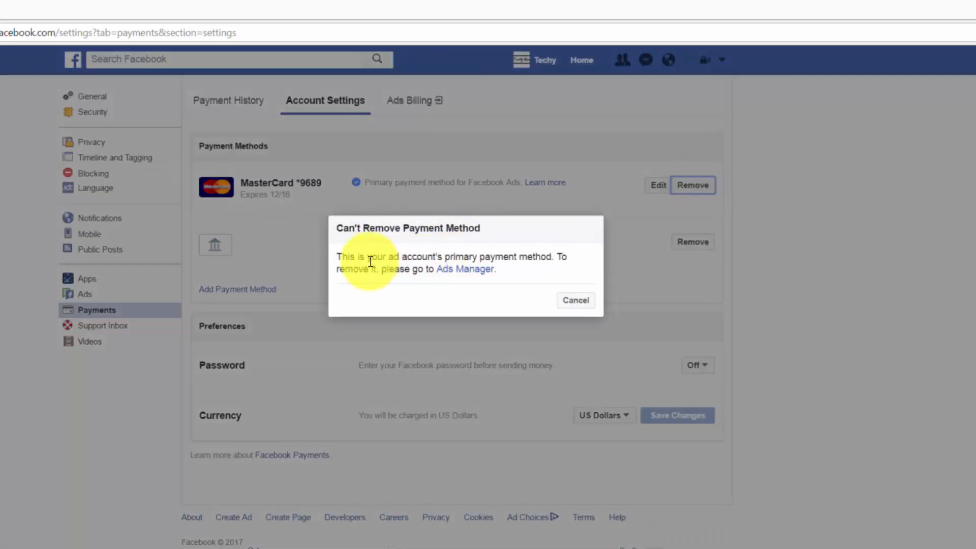
mouse_move(431, 257)
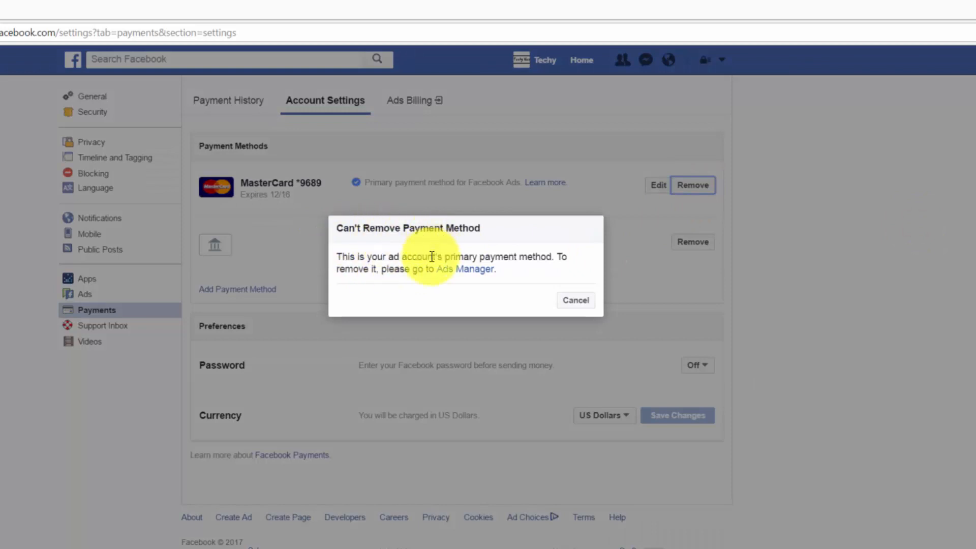
mouse_move(540, 272)
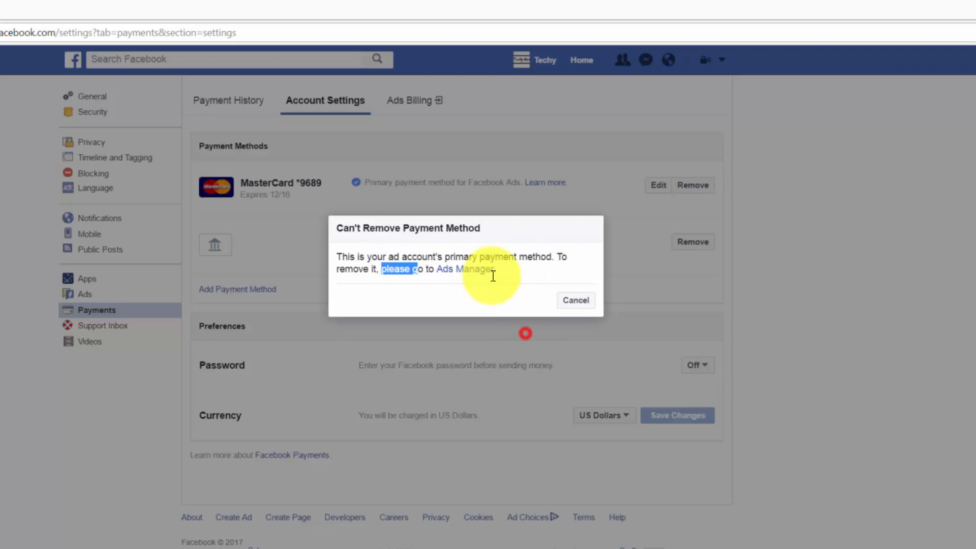
mouse_move(469, 270)
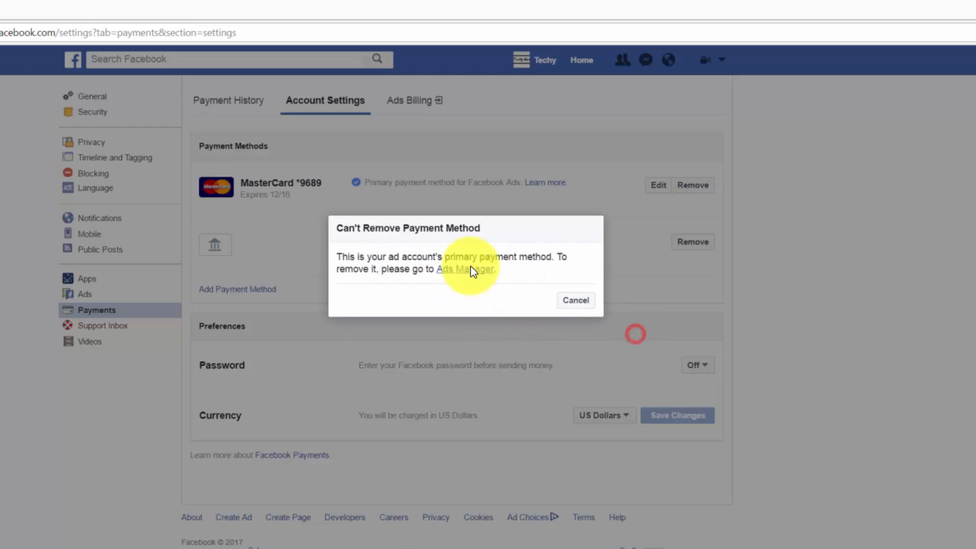
click(465, 268)
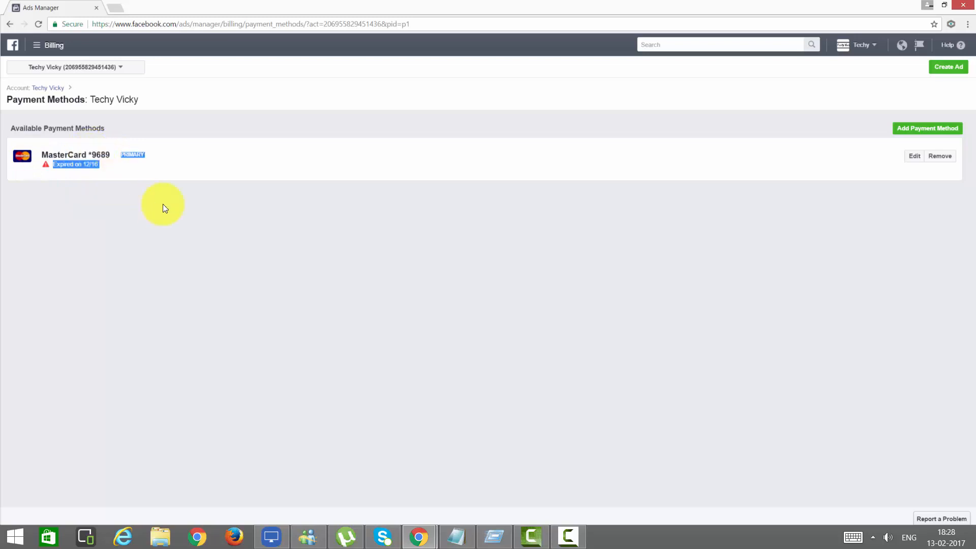
mouse_move(941, 156)
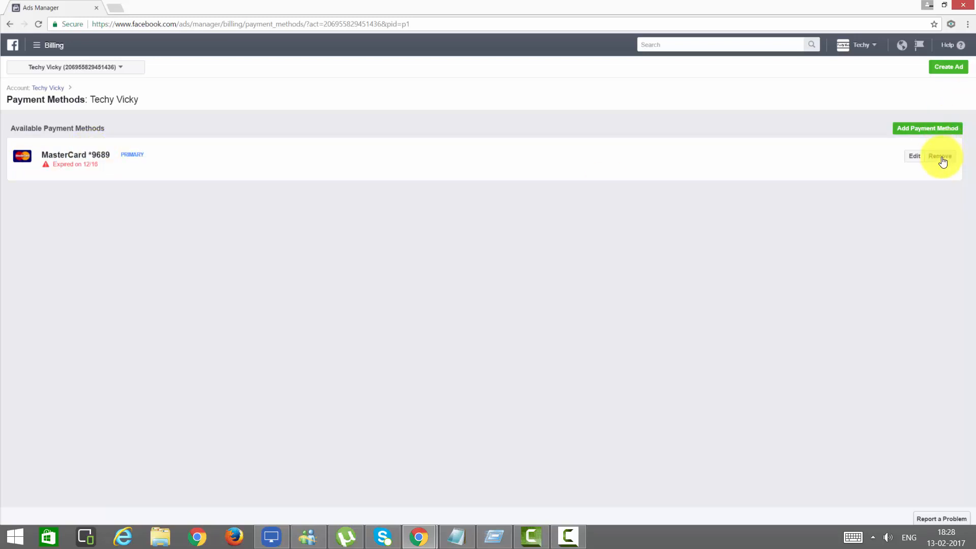
click(939, 155)
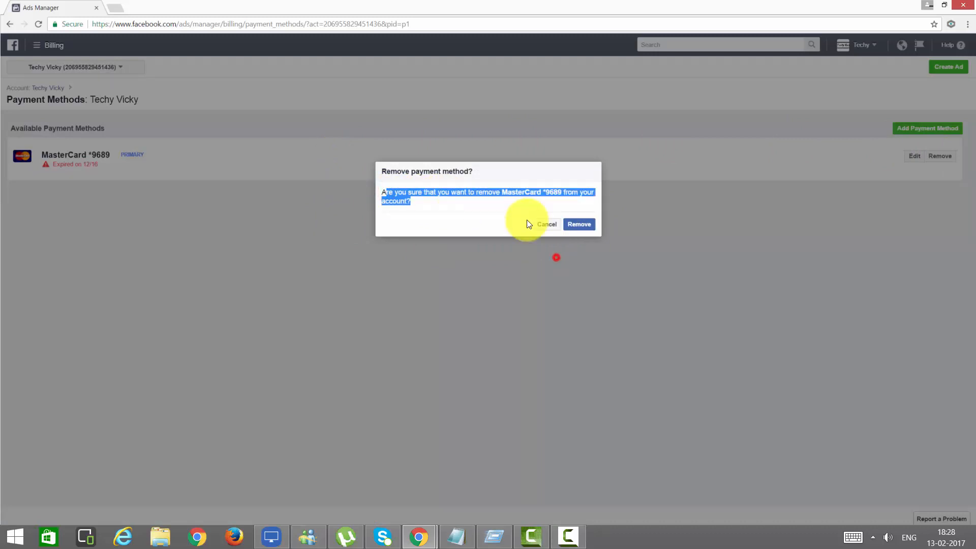
mouse_move(571, 212)
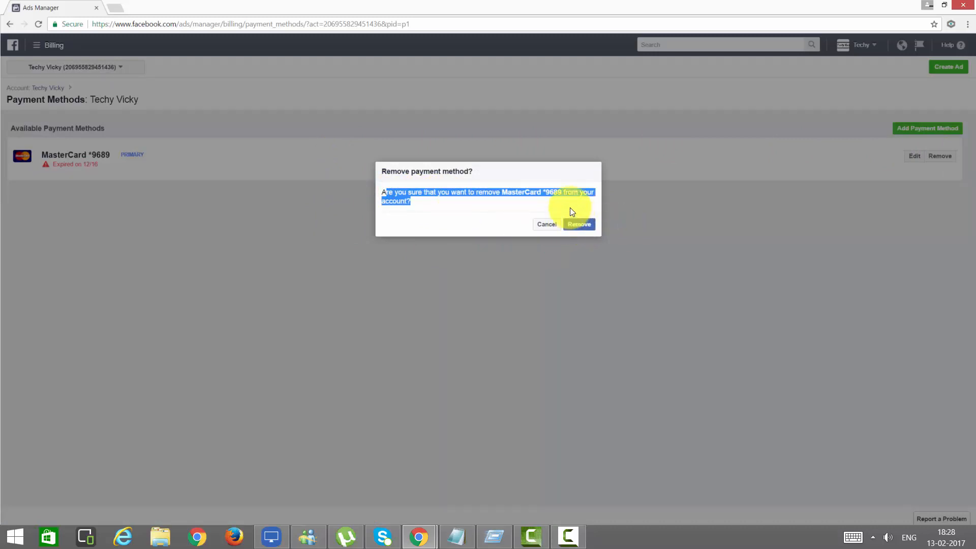